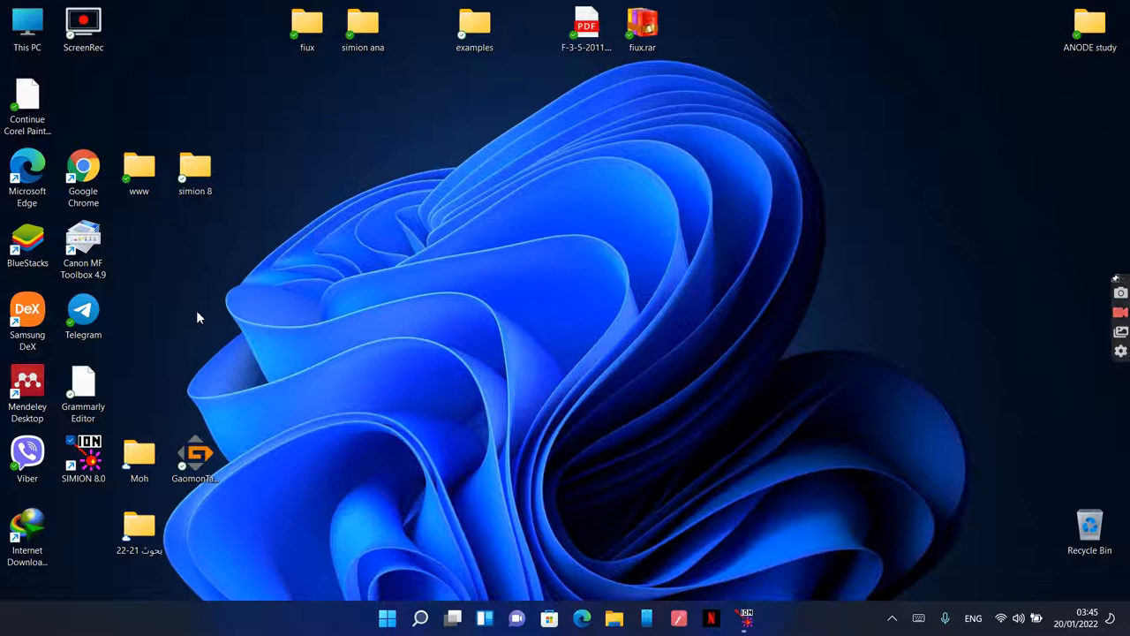
pyautogui.moveTo(272, 358)
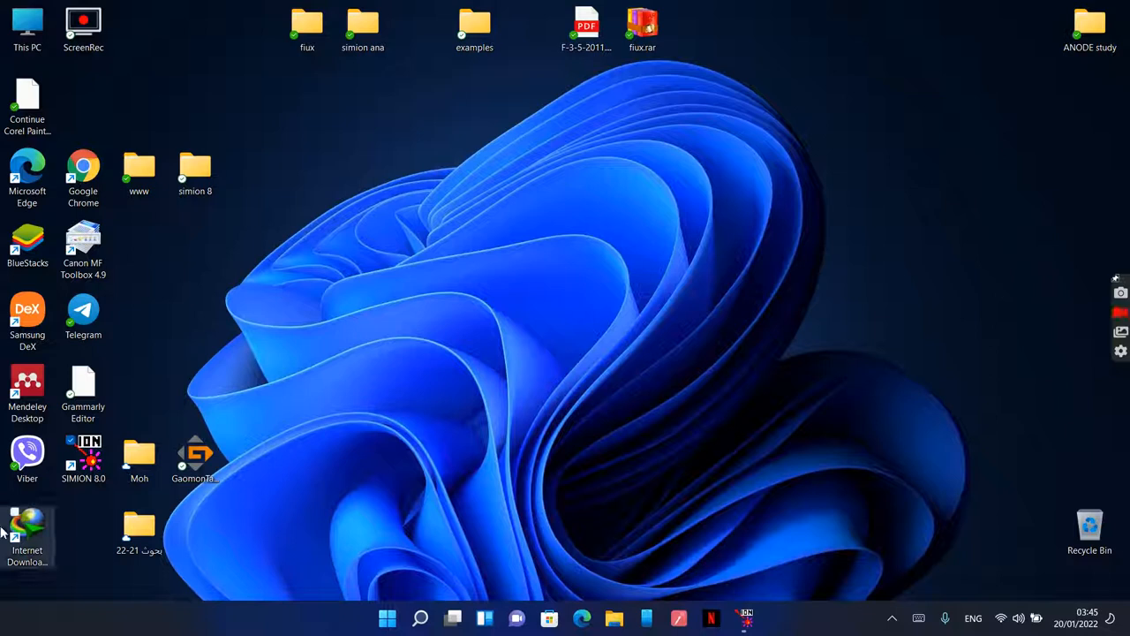
# - Launch SIMION full screen and start a new potential array definition
pyautogui.doubleClick(83, 455)
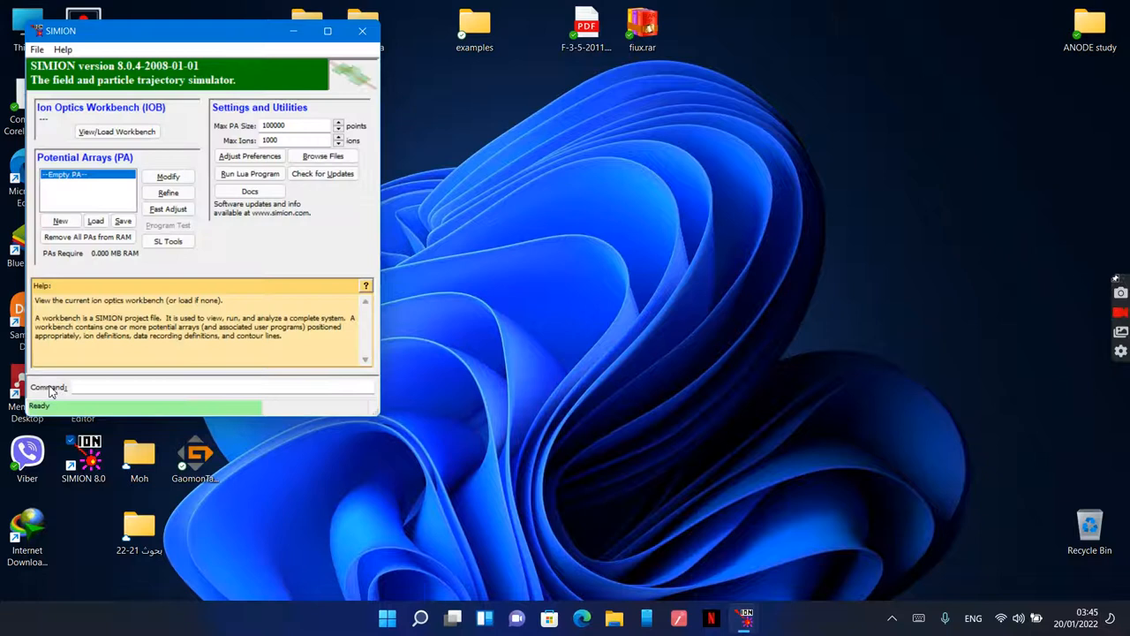
pyautogui.click(329, 32)
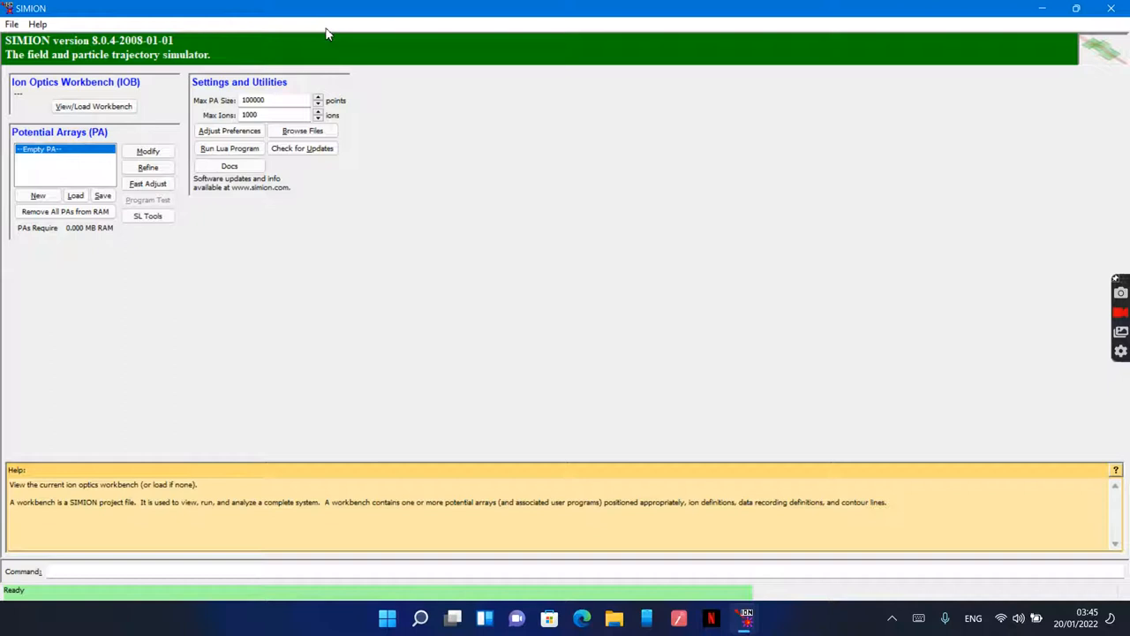
pyautogui.click(39, 194)
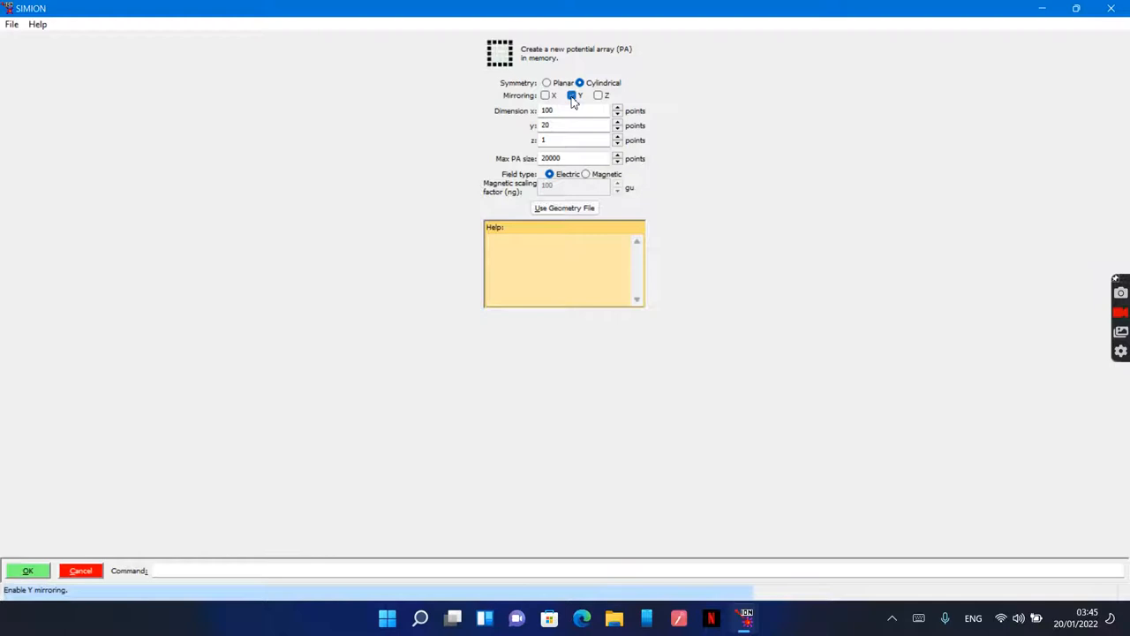
# - Confirm Y mirroring and create the cylindrical 100×20 potential array
pyautogui.click(572, 95)
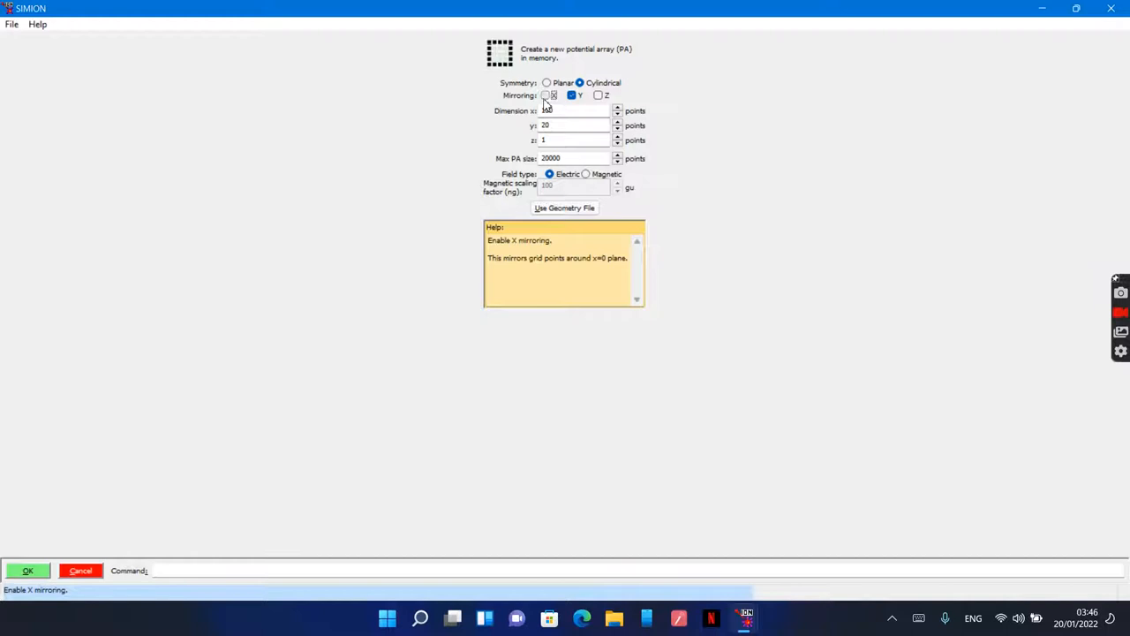
pyautogui.click(544, 95)
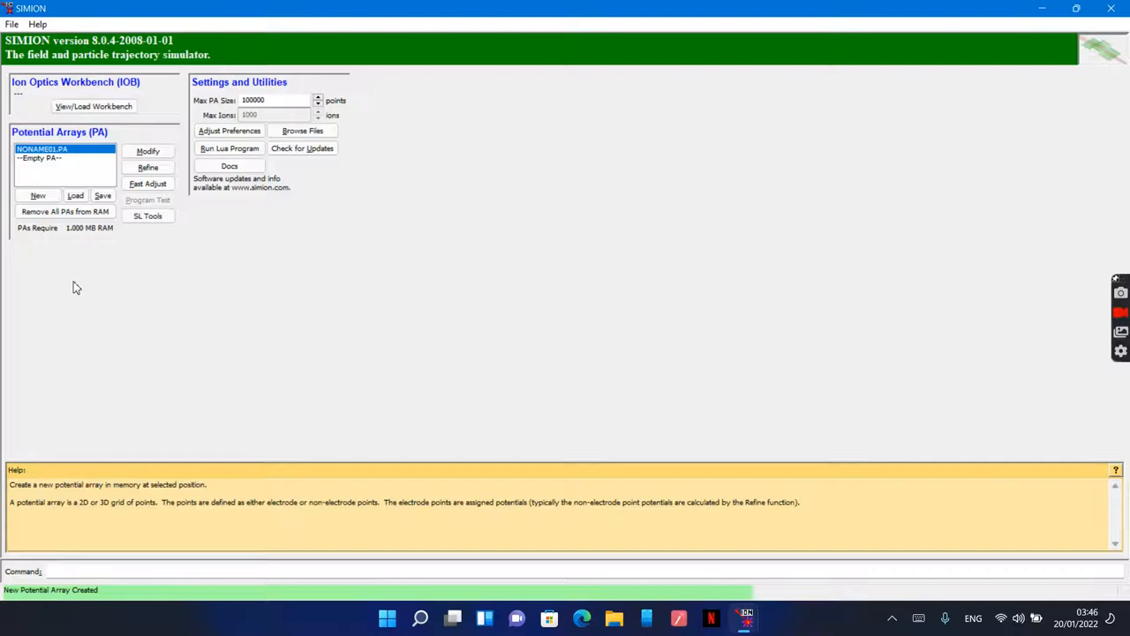
# - Open NONAME01.PA in the Modify editor, showing its empty grid
pyautogui.click(149, 150)
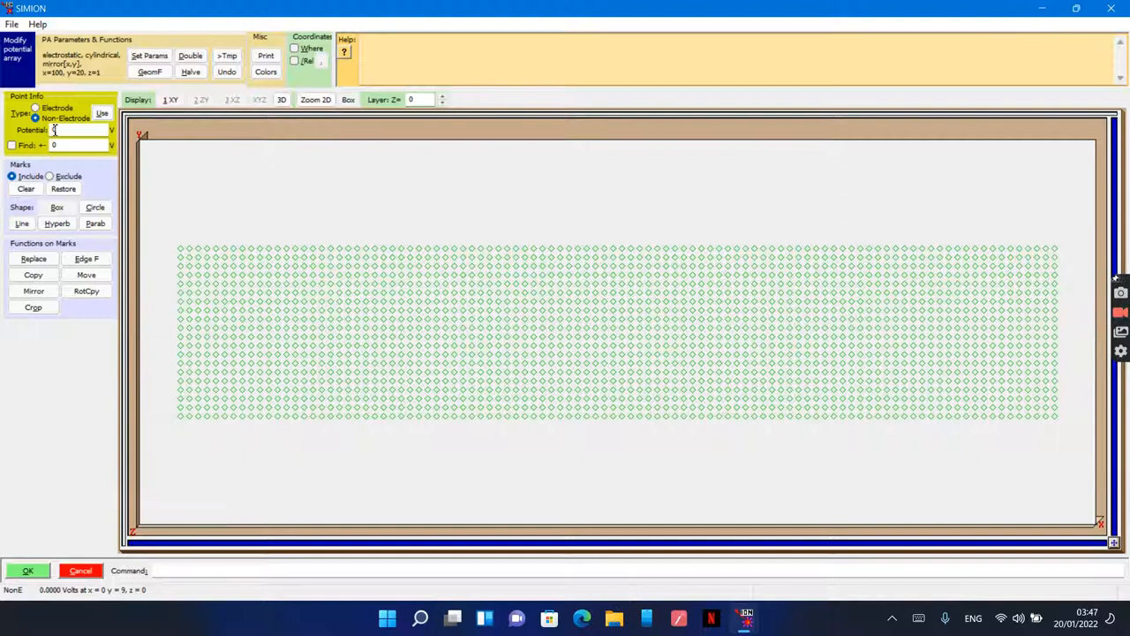
# - Switch the point type to electrode for marking the first lens electrode
pyautogui.click(35, 107)
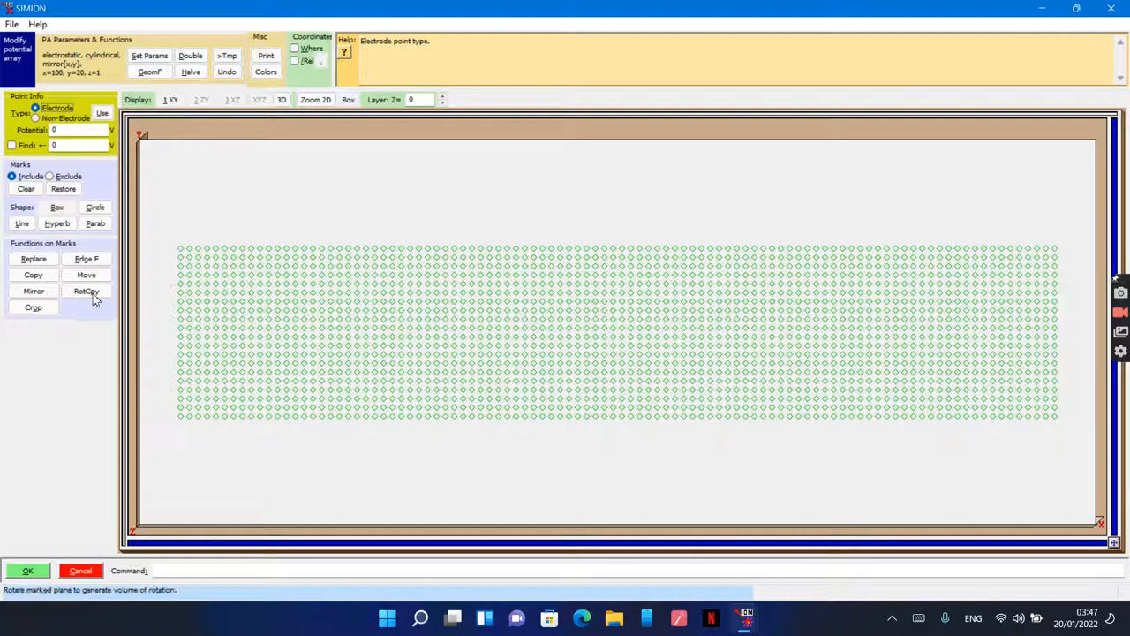
pyautogui.moveTo(180, 332)
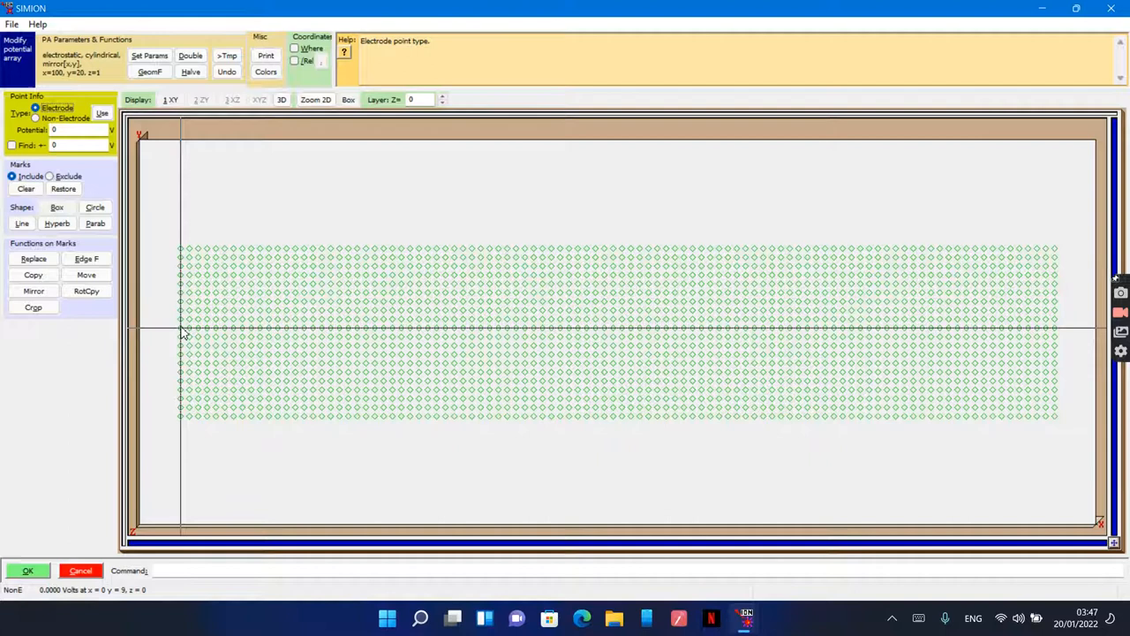
pyautogui.moveTo(227, 350)
pyautogui.write('100')
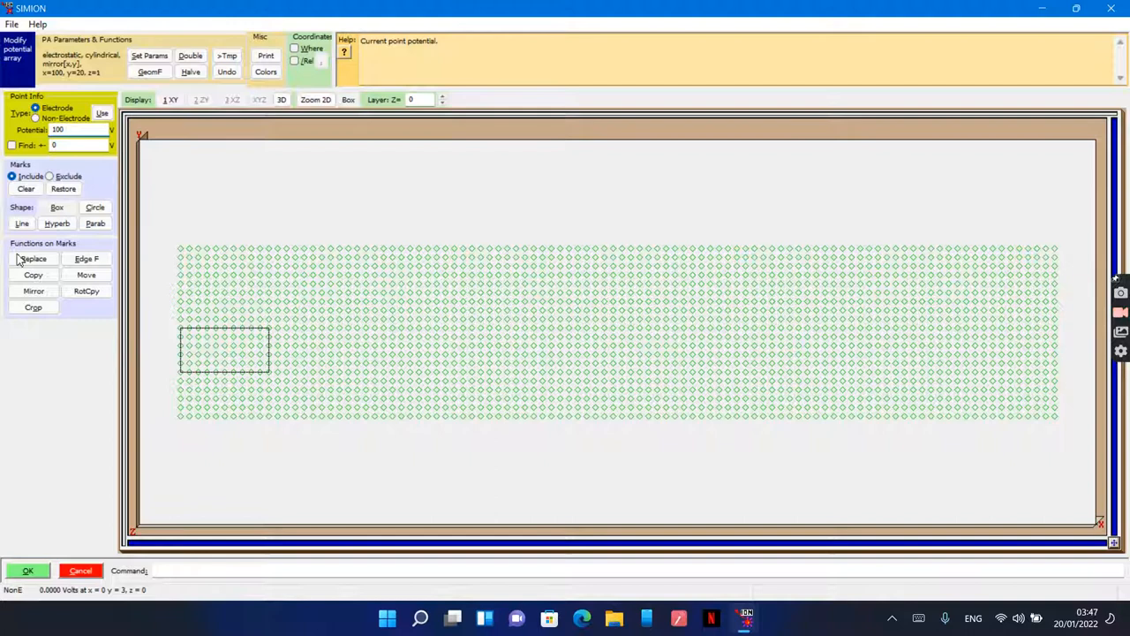
# - Fill the marked lower-left box as a solid 100 V electrode
pyautogui.click(33, 258)
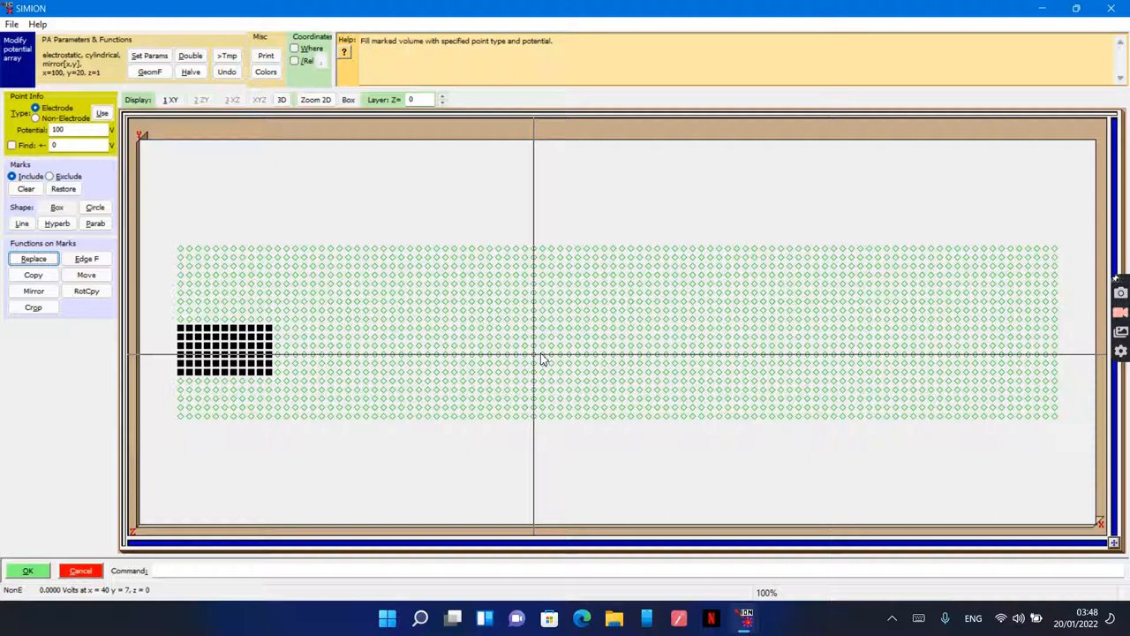
pyautogui.moveTo(321, 314)
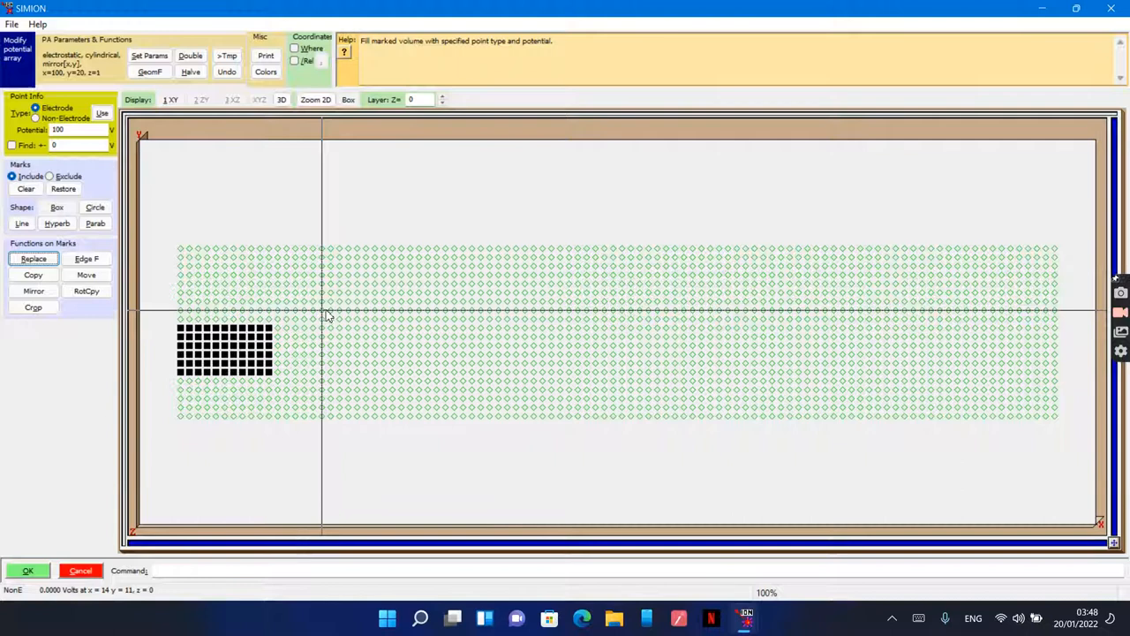
pyautogui.moveTo(307, 316)
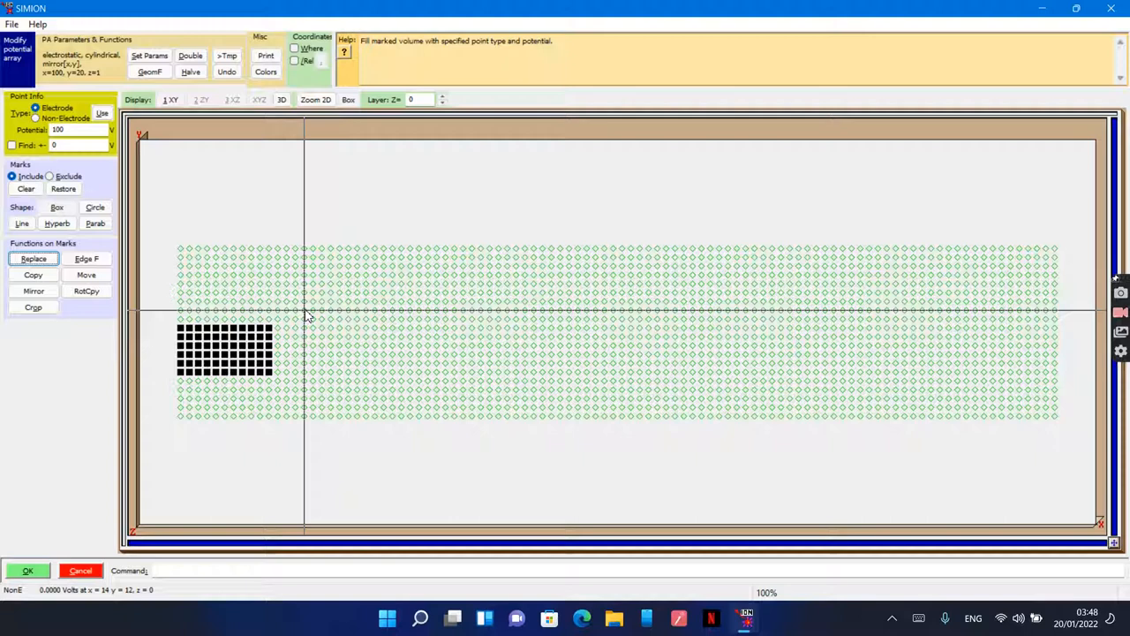
pyautogui.moveTo(339, 381)
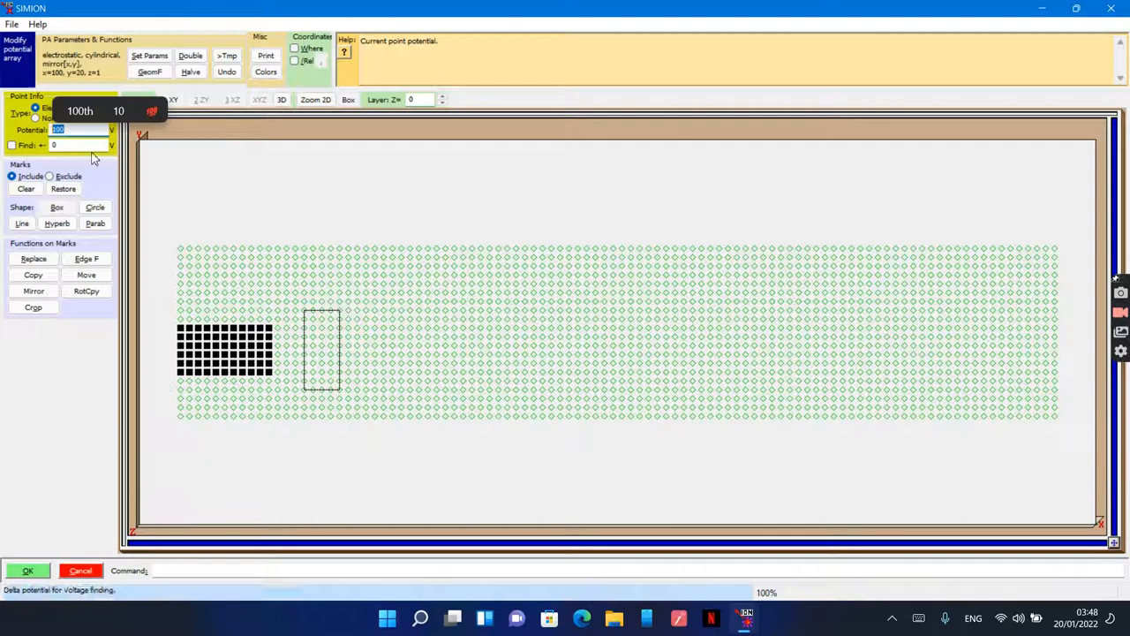
# - Set the next electrode's potential and fill its marked region
pyautogui.click(84, 275)
pyautogui.write('0')
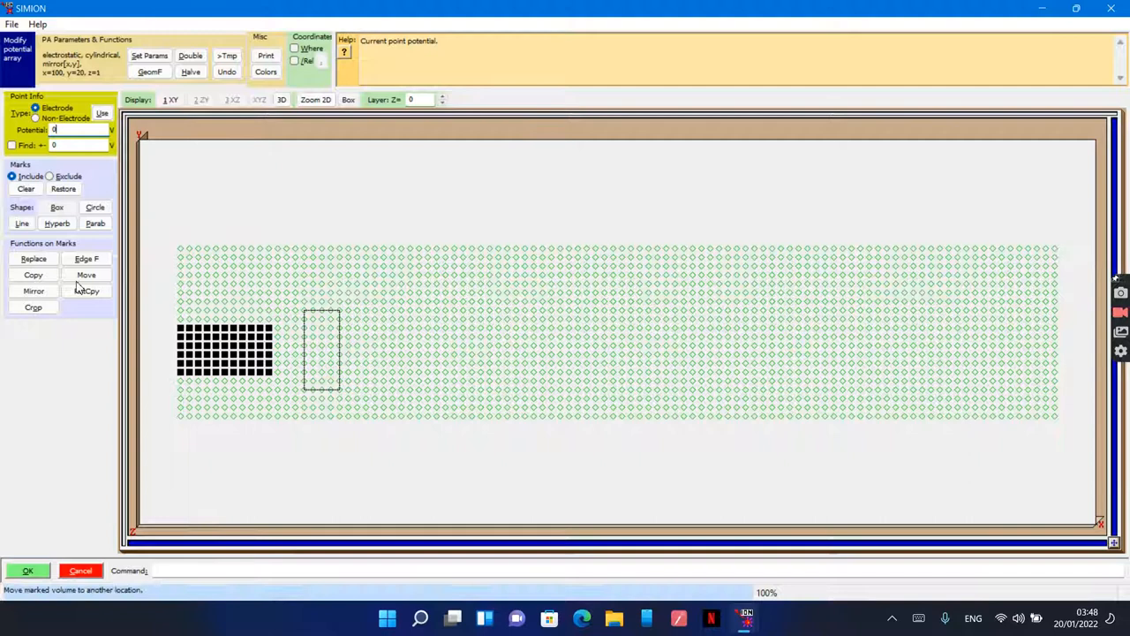
pyautogui.click(33, 258)
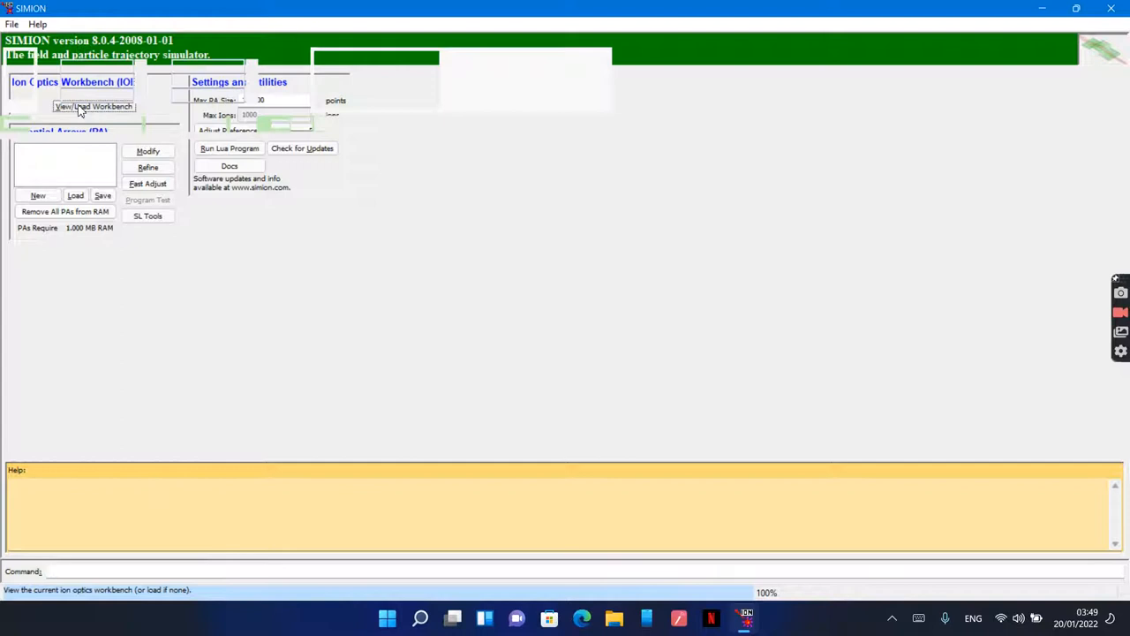
# - Load the lens into the workbench view and show its Display options
pyautogui.click(92, 106)
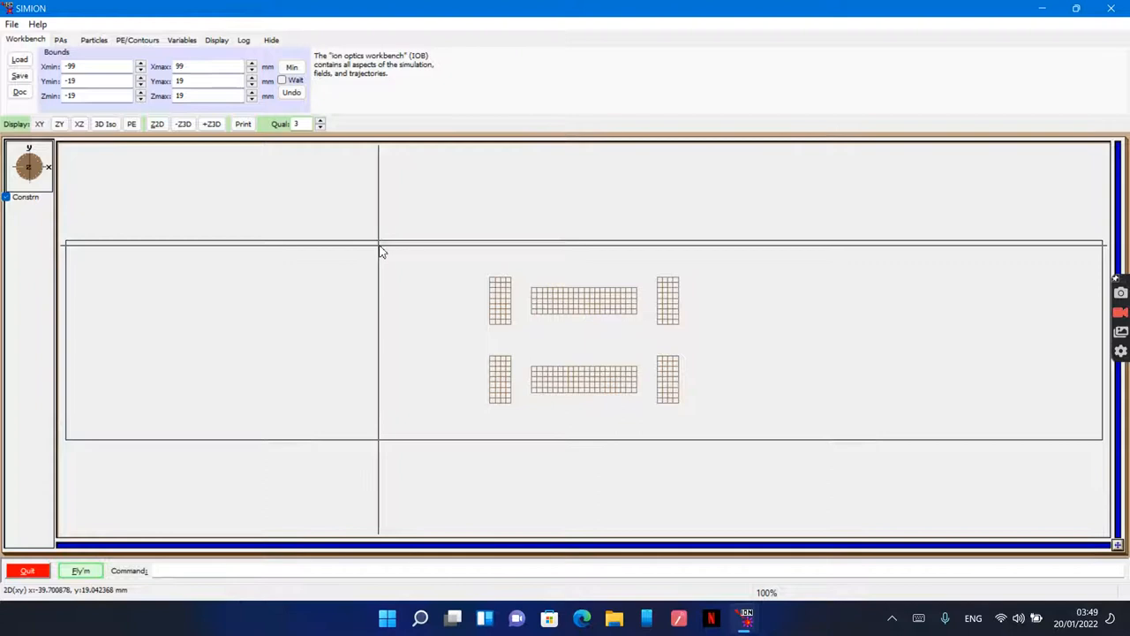
pyautogui.click(216, 39)
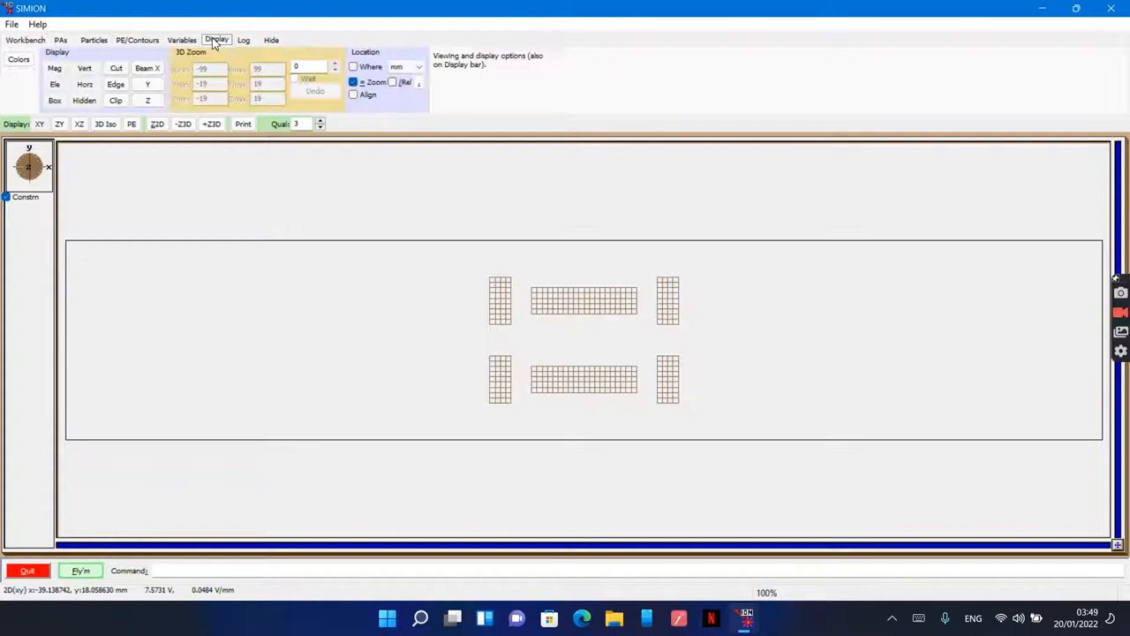
# - Draw a Y alignment beam along the lens axis and bring up contour options
pyautogui.click(148, 85)
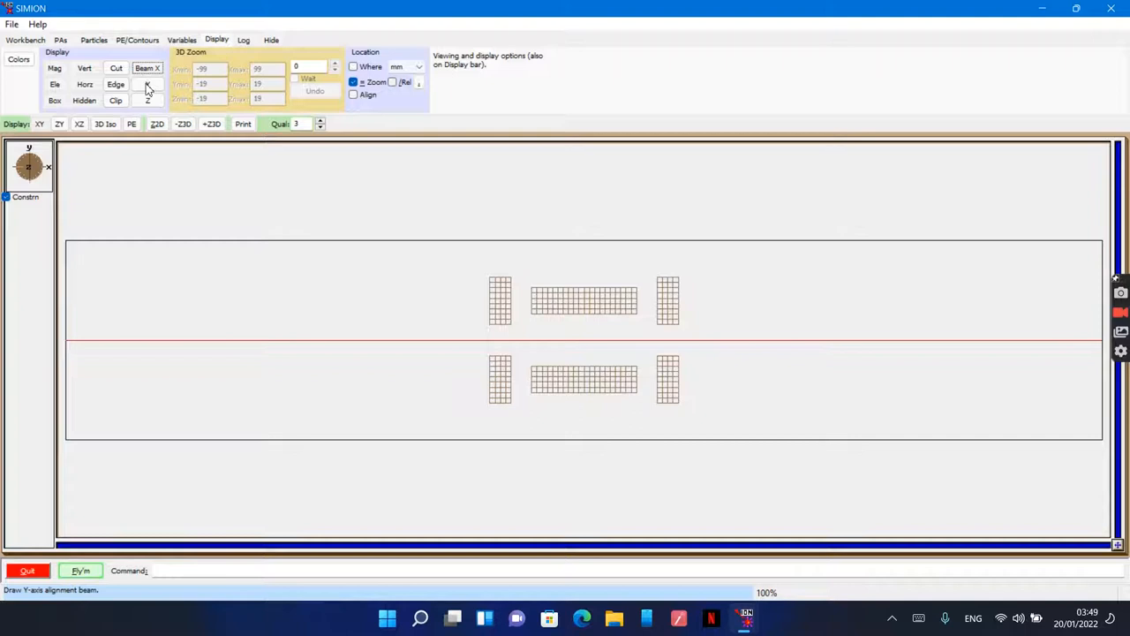
pyautogui.click(147, 85)
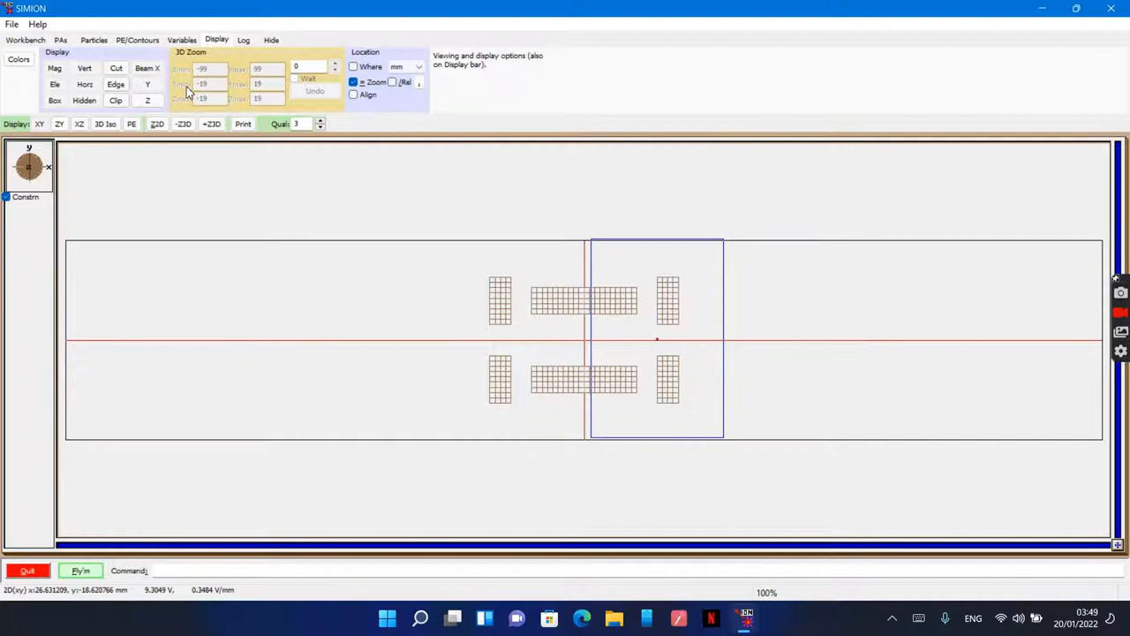
pyautogui.click(138, 39)
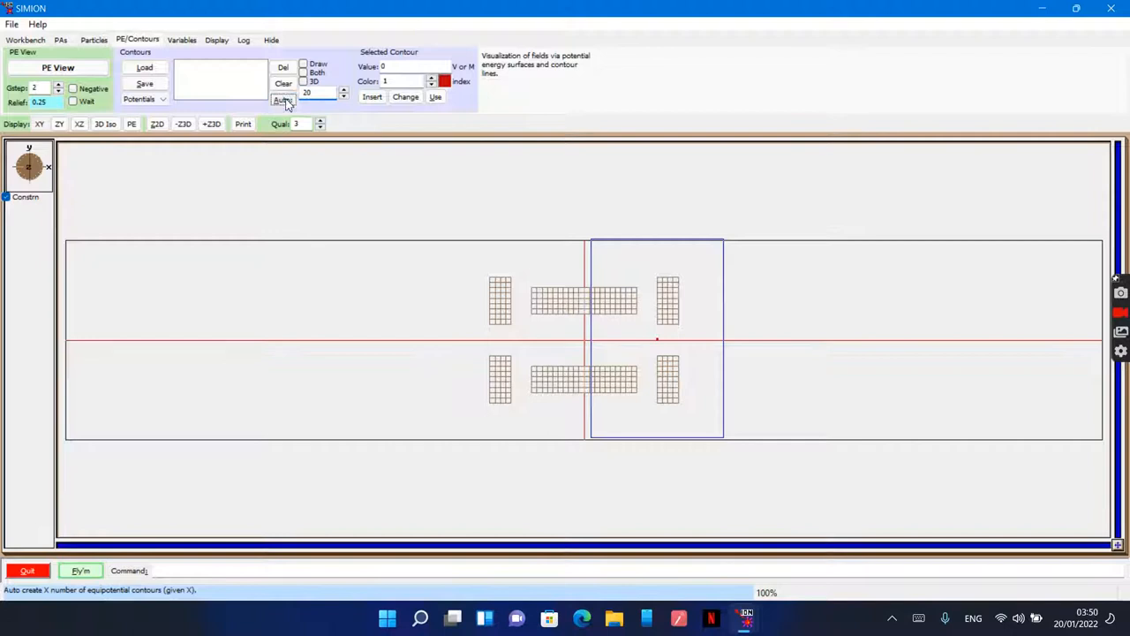
# - Auto-generate red equipotential contours around the three lens electrodes
pyautogui.click(283, 98)
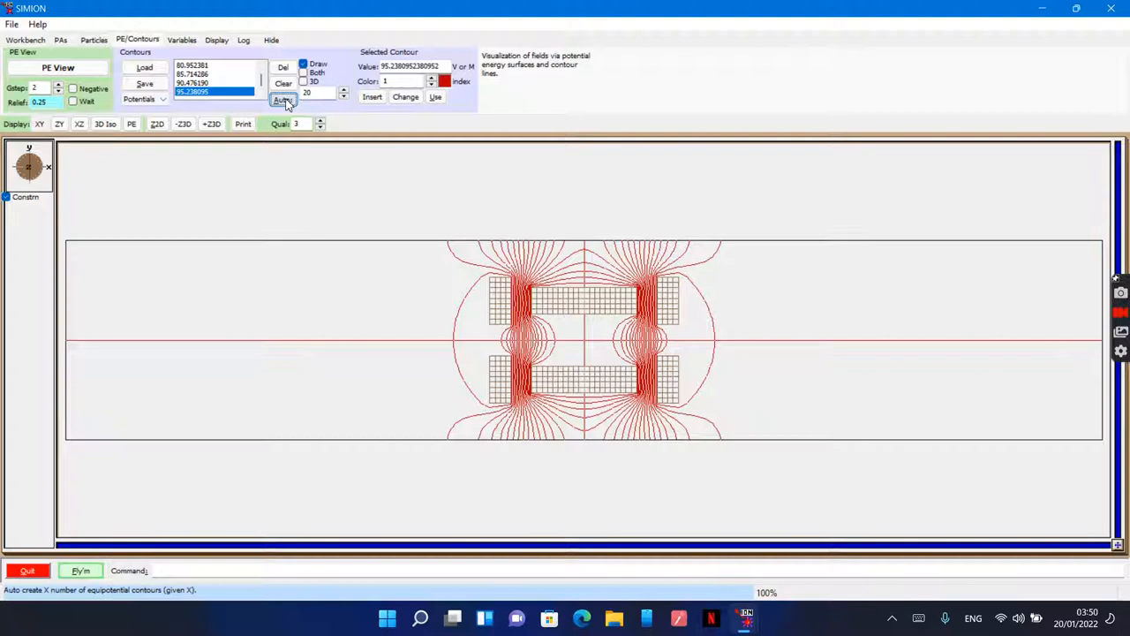
pyautogui.moveTo(568, 300)
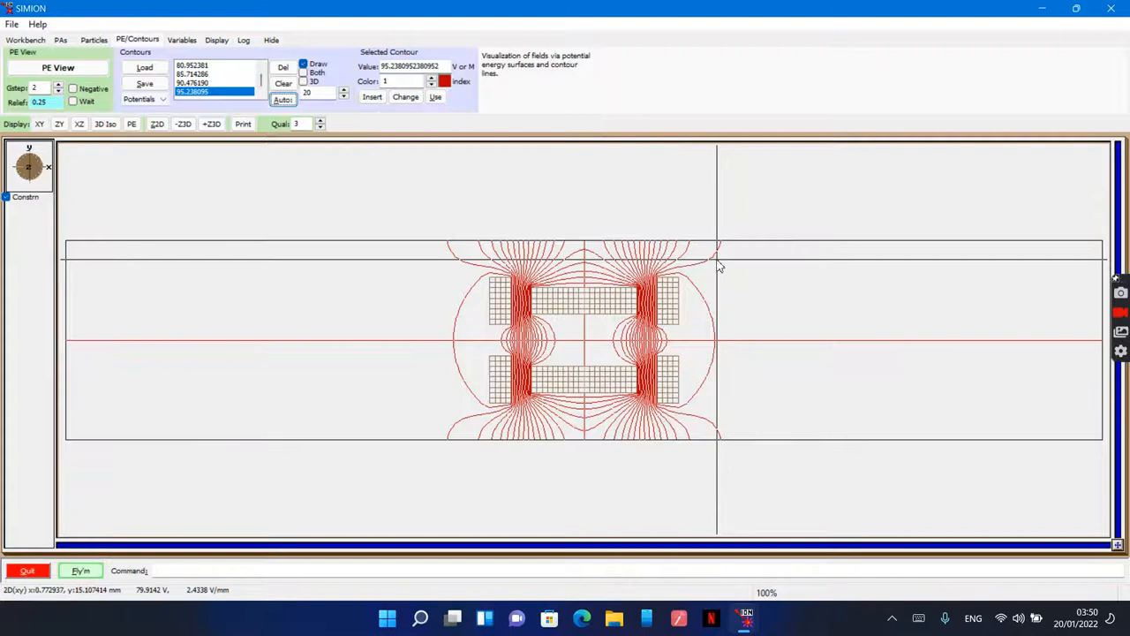
pyautogui.moveTo(583, 256)
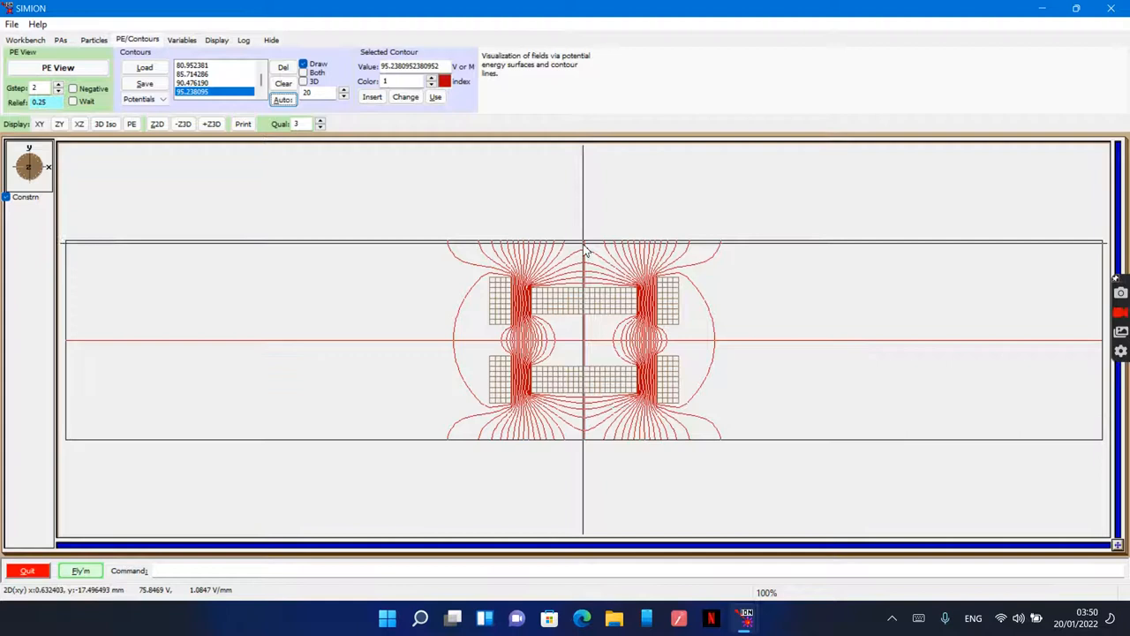
pyautogui.moveTo(653, 344)
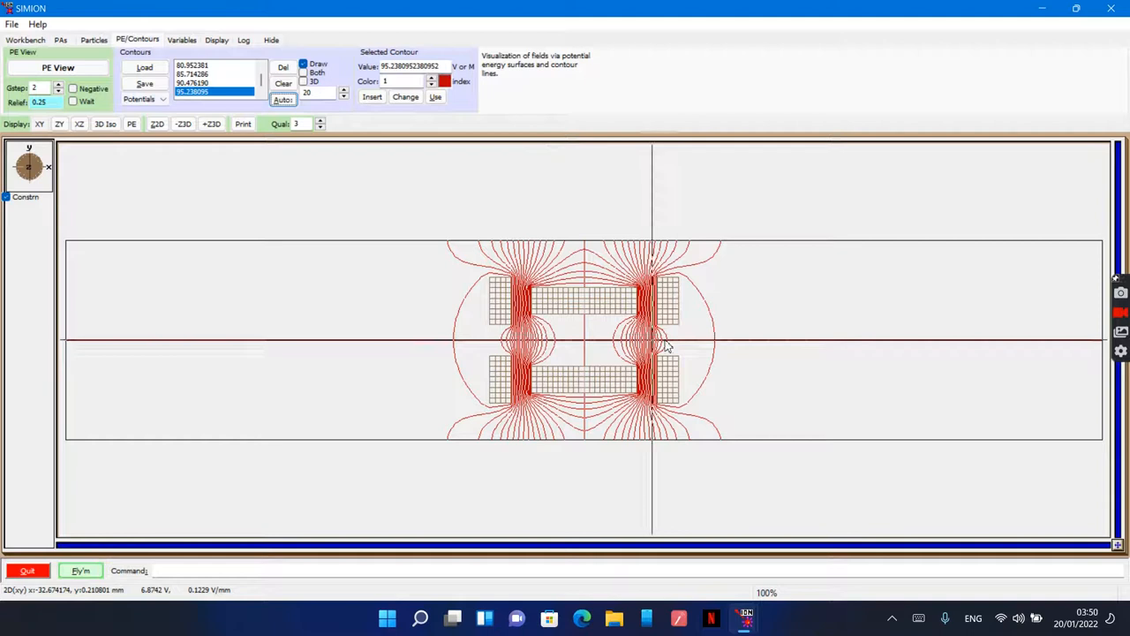
# - Zoom into the lens region and switch to the Particles trajectory settings
pyautogui.moveTo(586, 238); pyautogui.dragTo(720, 438)
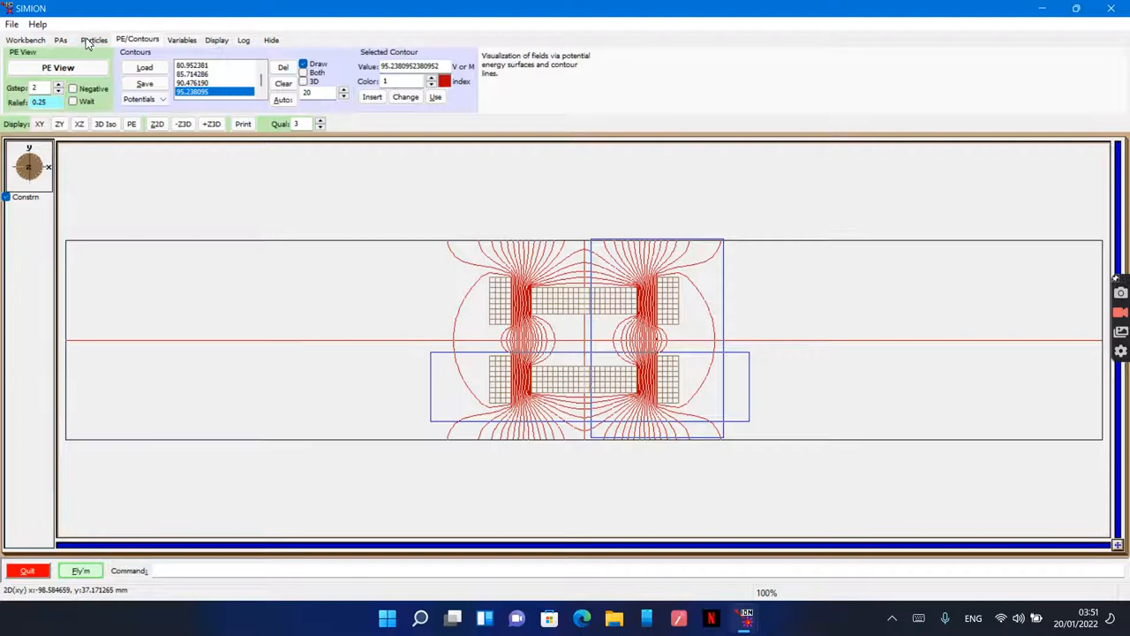
pyautogui.moveTo(830, 345)
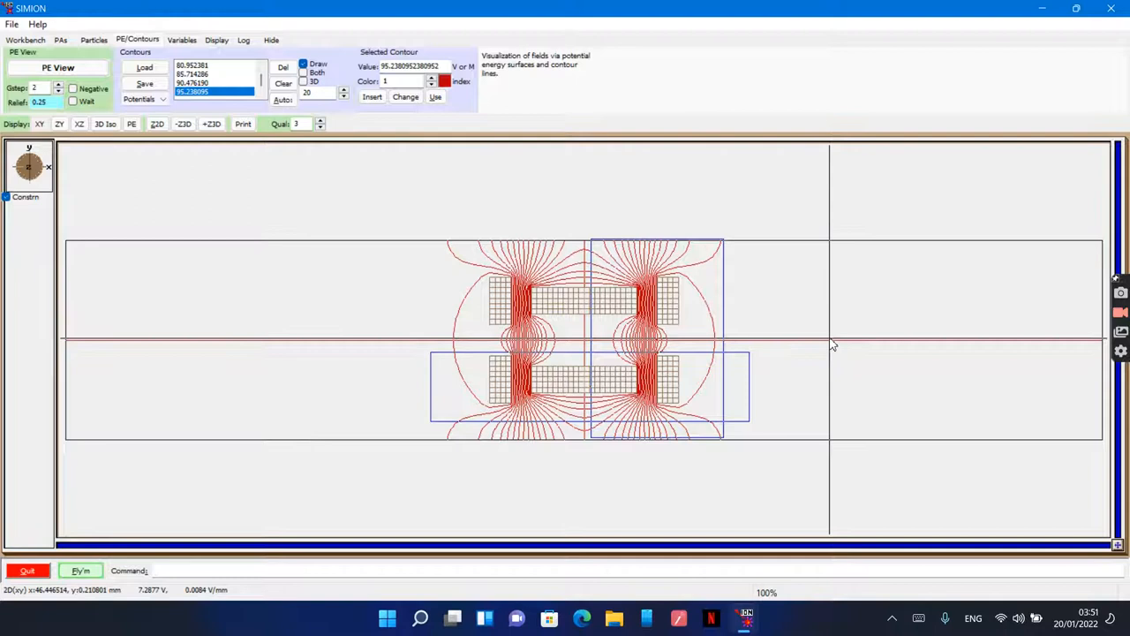
pyautogui.click(94, 39)
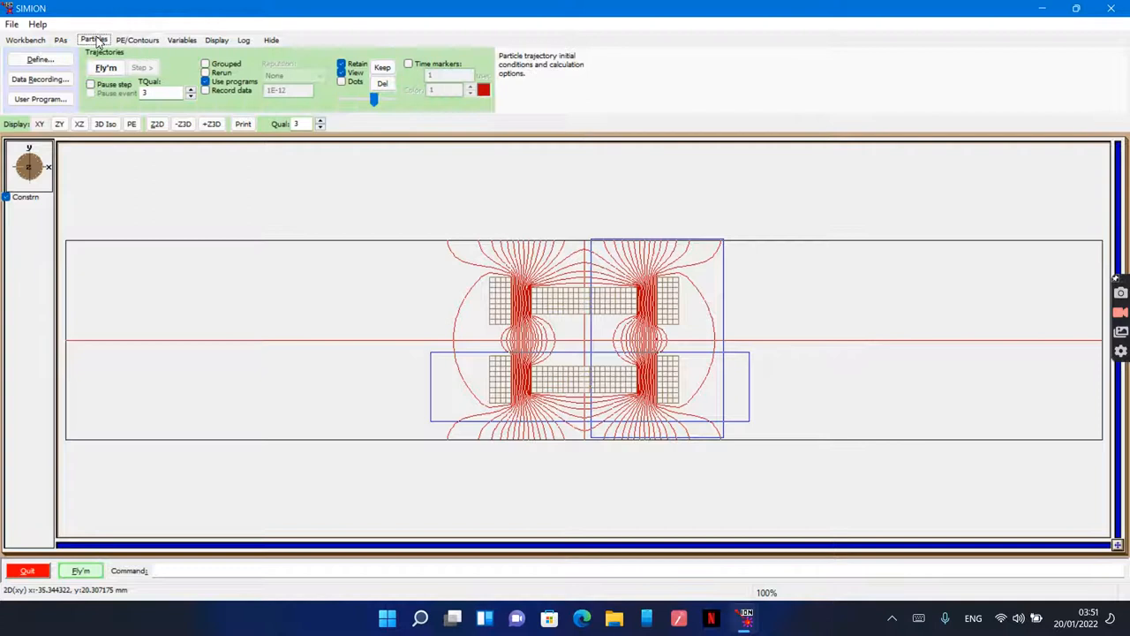
# - Define a group of 11 electrons at x -90, y -4 stepping 0.8, with KE 10
pyautogui.click(39, 60)
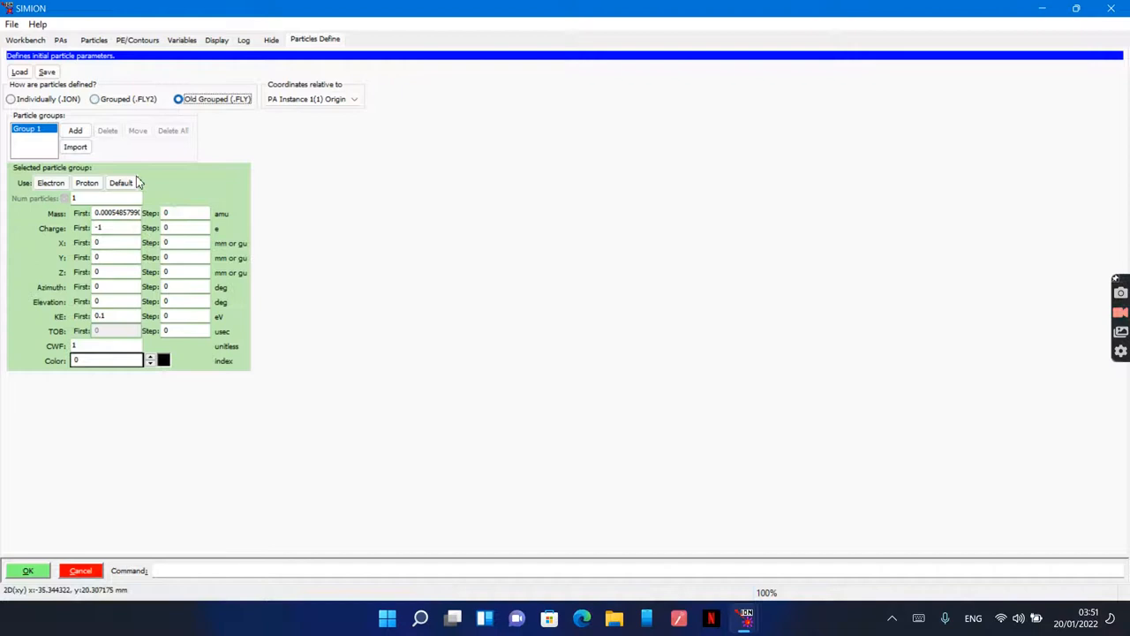
pyautogui.click(115, 242)
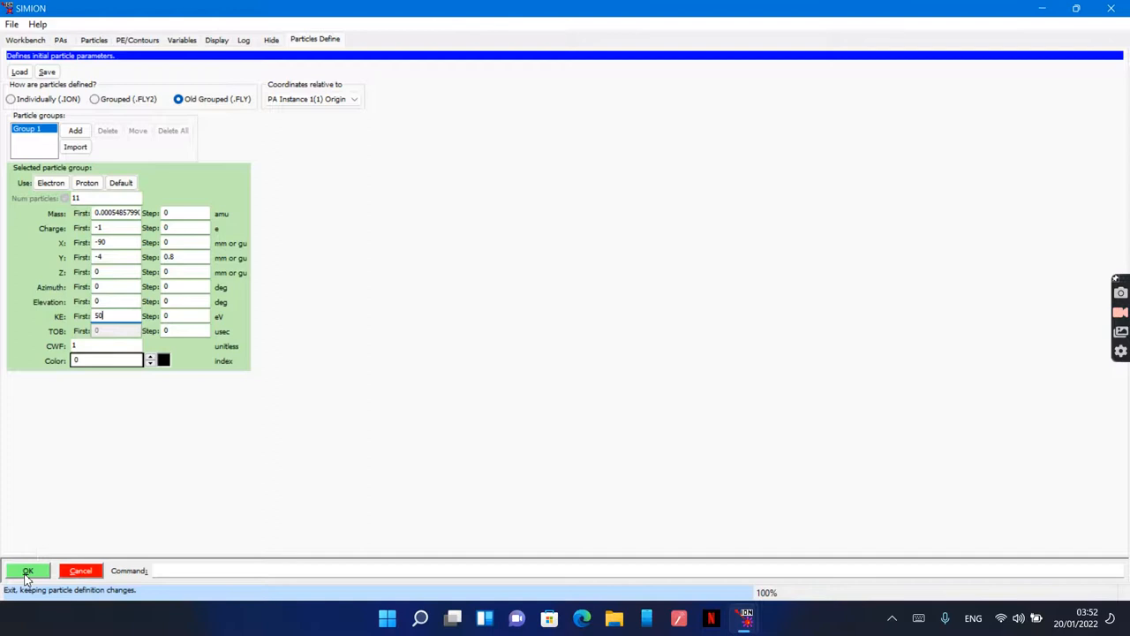
pyautogui.click(26, 571)
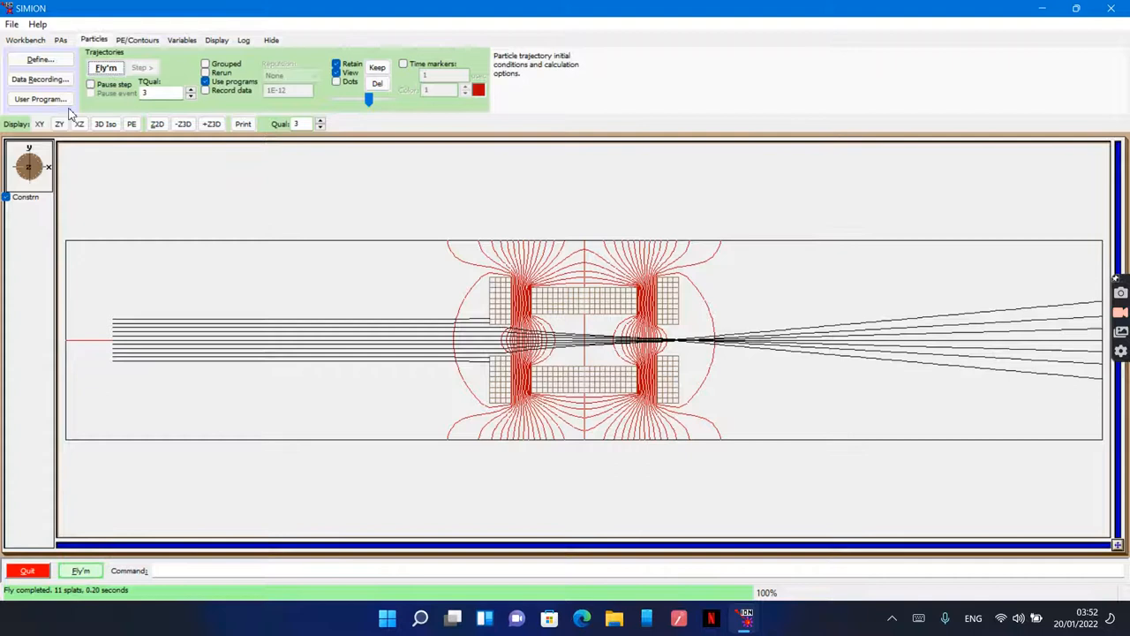
pyautogui.moveTo(477, 332)
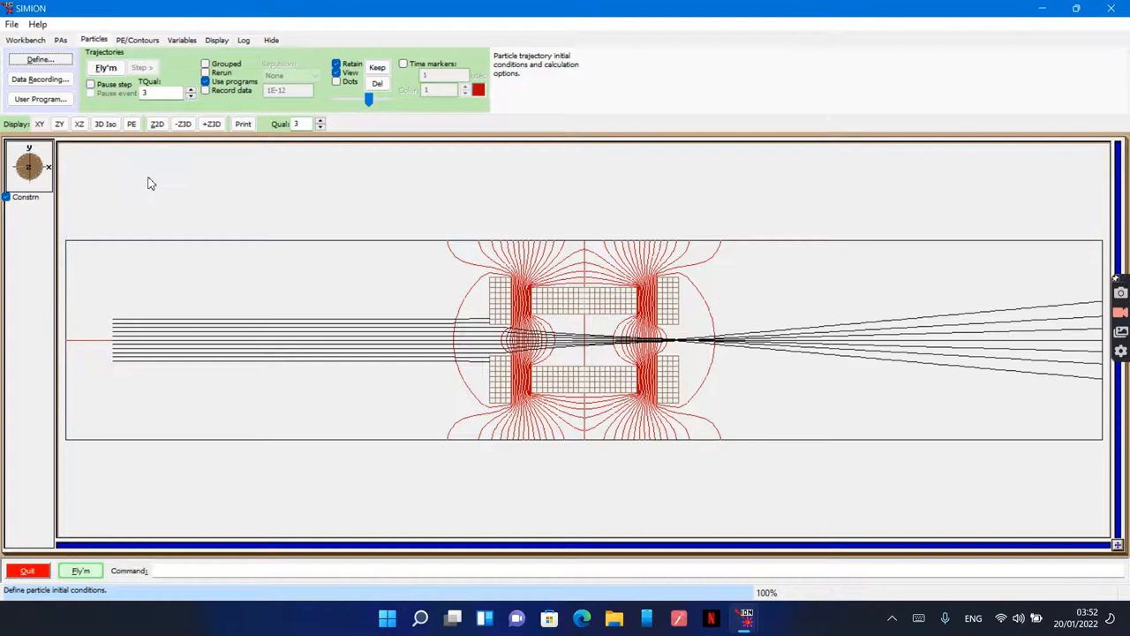
# - Reopen the particle definitions after flying the 11 electron trajectories through the lens
pyautogui.click(39, 60)
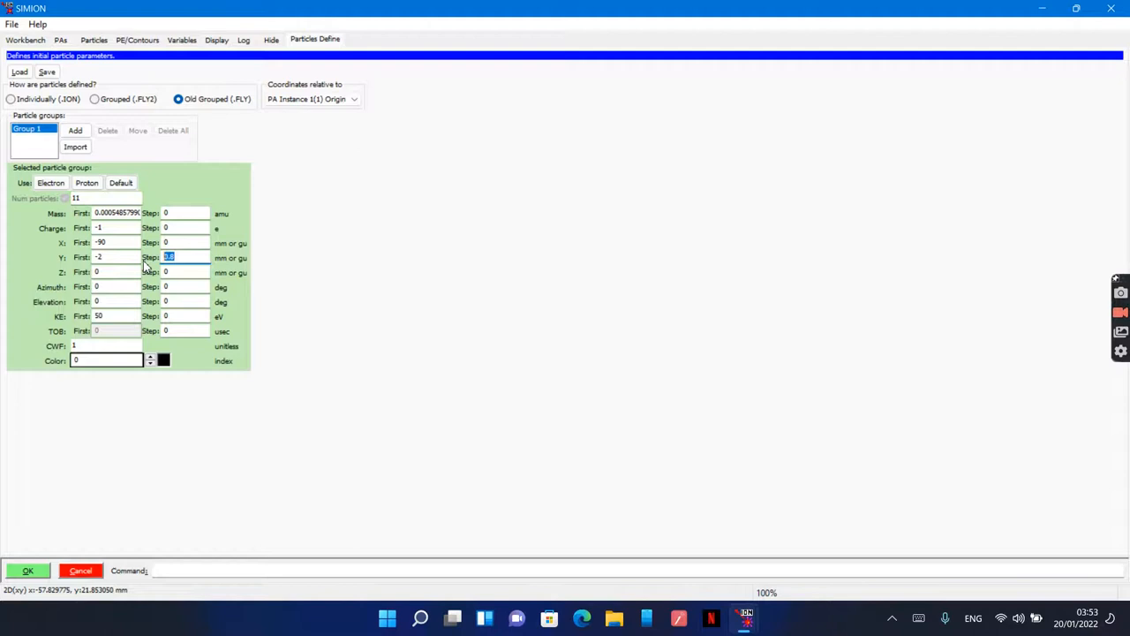
# - Narrow the beam to start at y -2 with 0.4 spacing and accept the new positions
pyautogui.click(186, 258)
pyautogui.write('0.4')
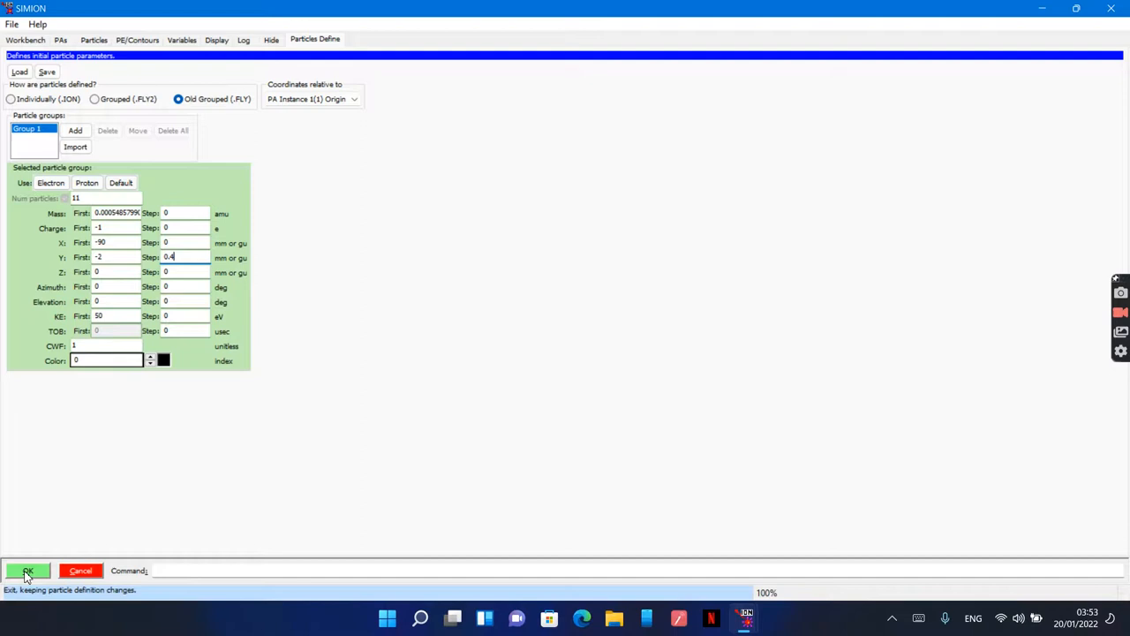
pyautogui.click(26, 570)
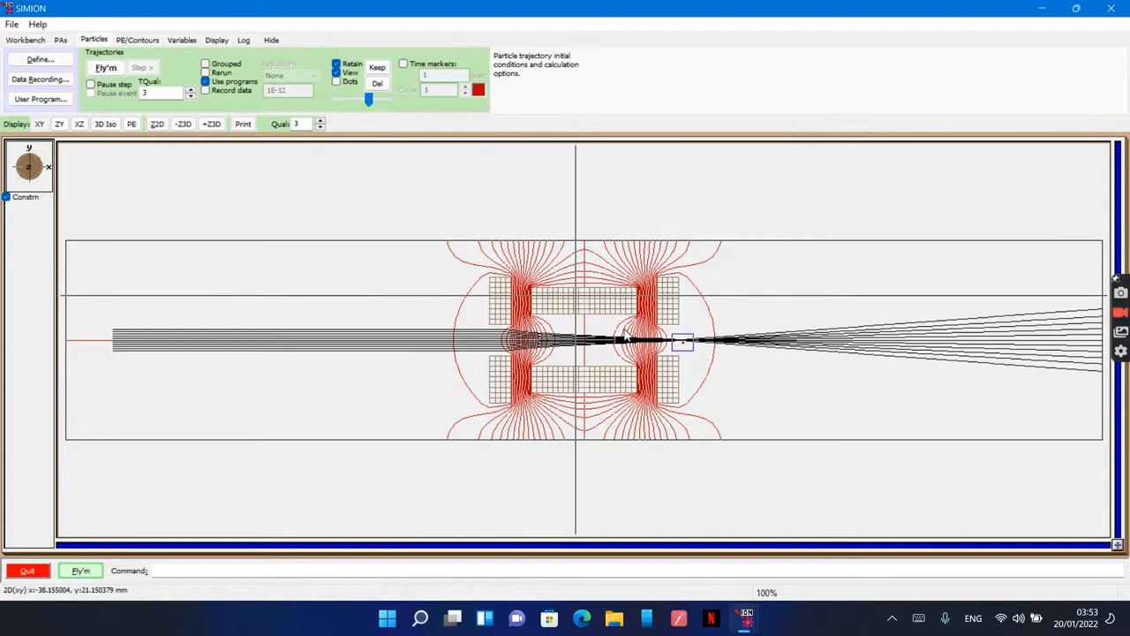
pyautogui.moveTo(397, 243)
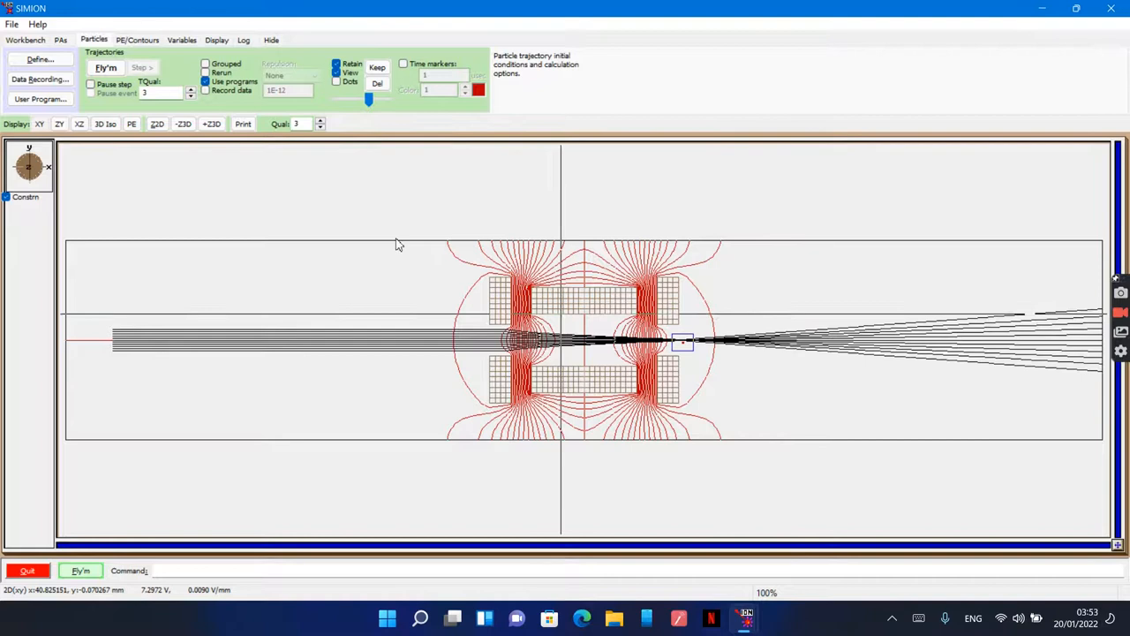
# - Clear the retained trajectories and re-fly the narrow beam to its on-axis focus
pyautogui.click(39, 60)
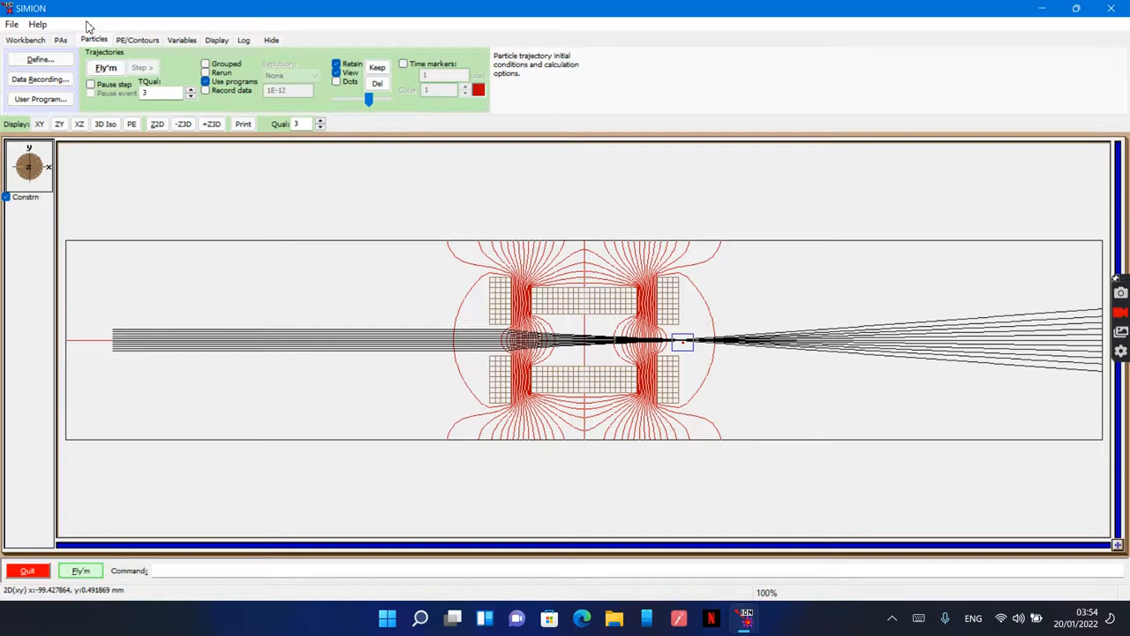
pyautogui.click(38, 60)
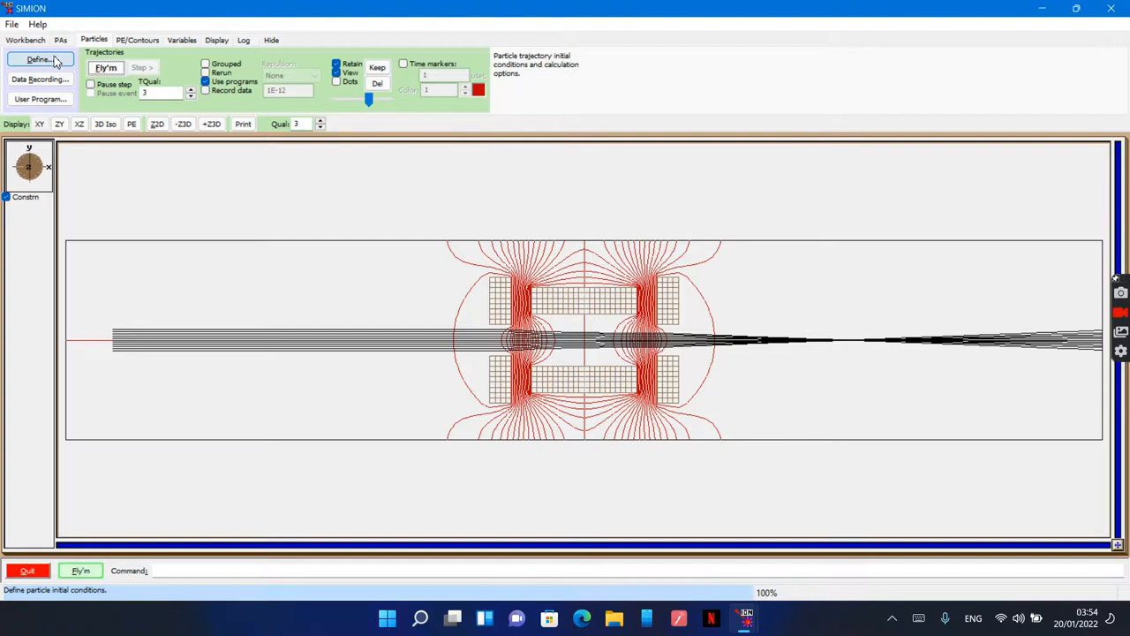
# - Colour the electron beam green and re-fly it to focus on the axis beyond the lens
pyautogui.click(39, 60)
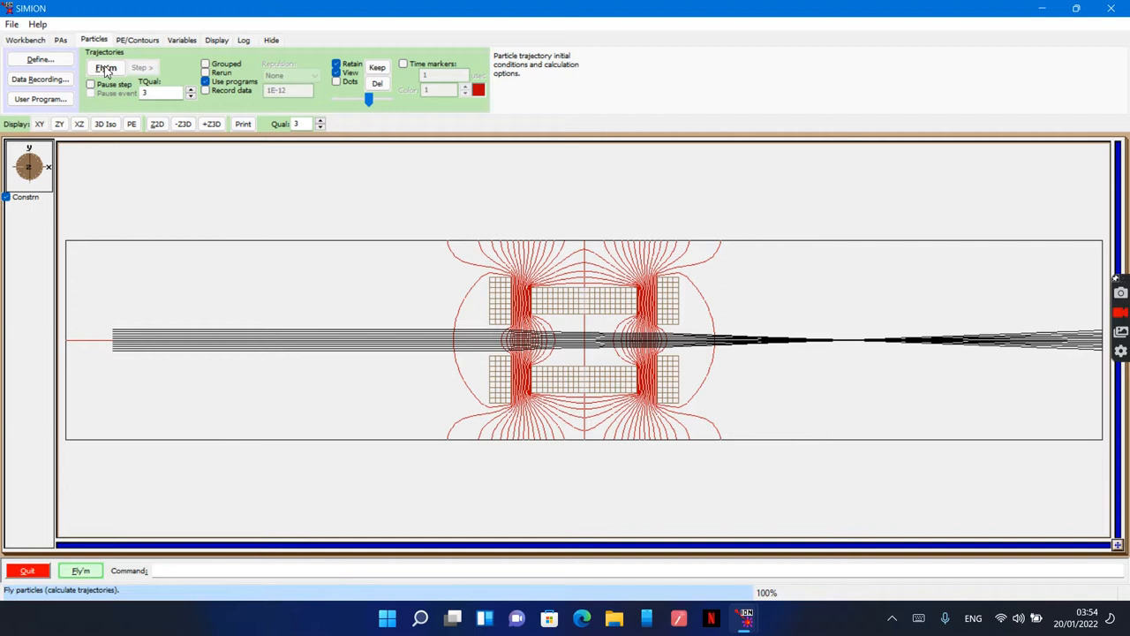
pyautogui.click(106, 67)
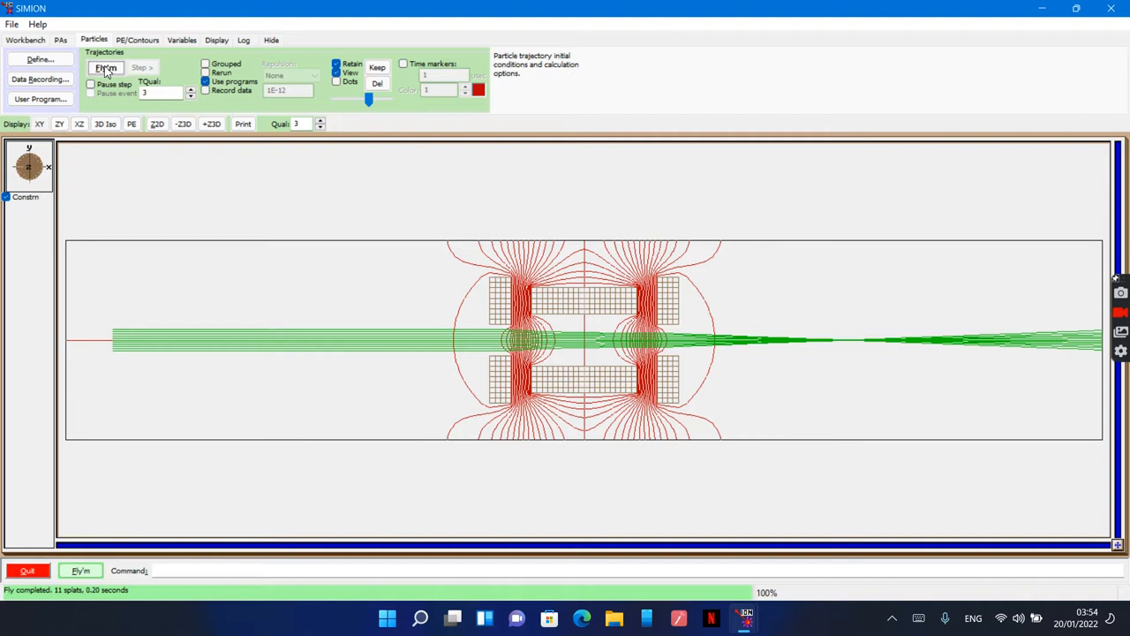